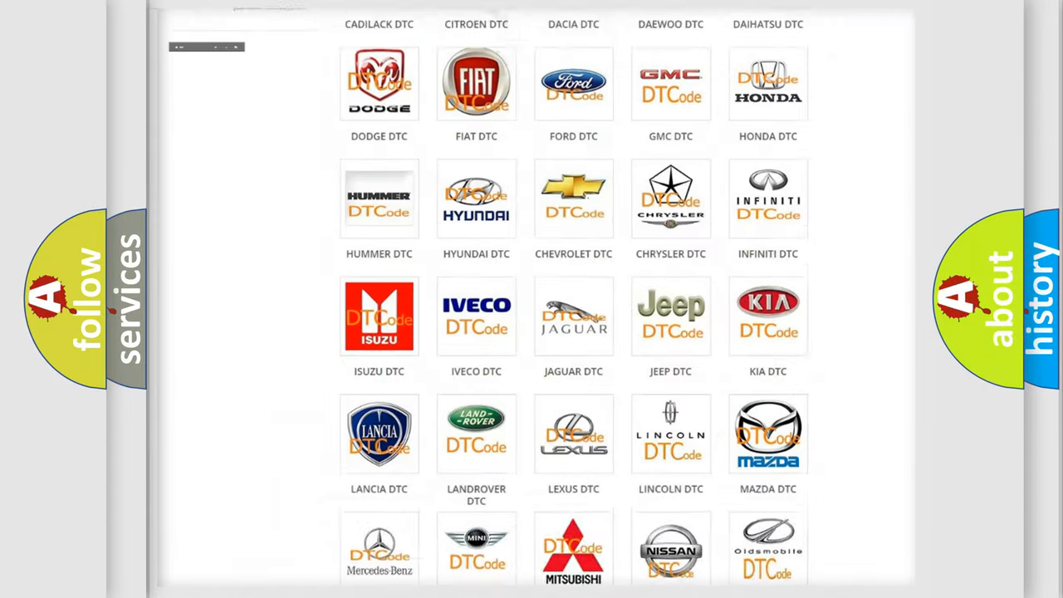
- Browse the DTC category page into the Dodge code list and scroll to the B1 codes
scroll("up", 3)
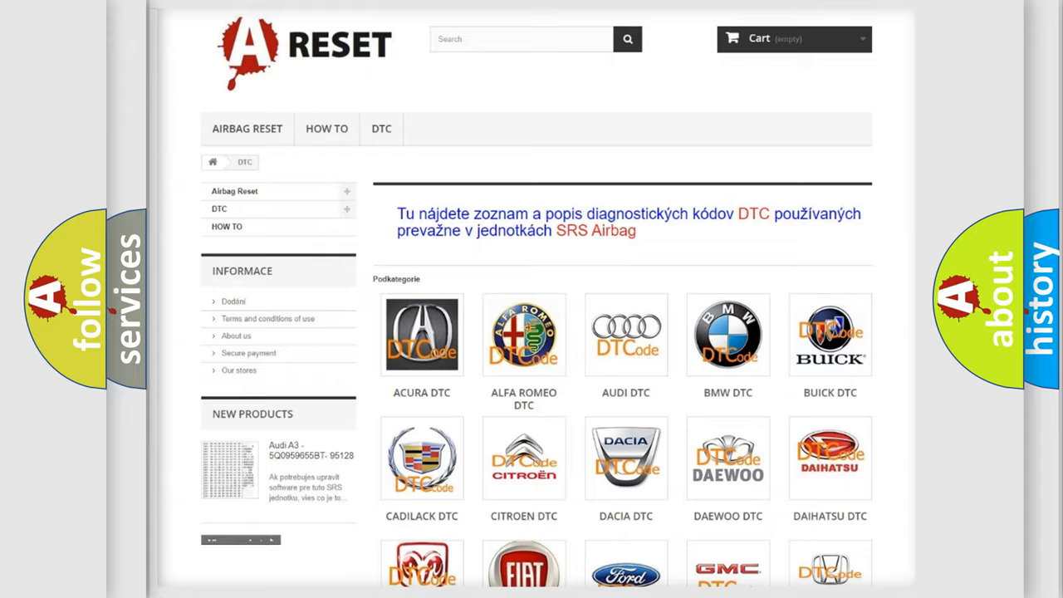
scroll("down", 3)
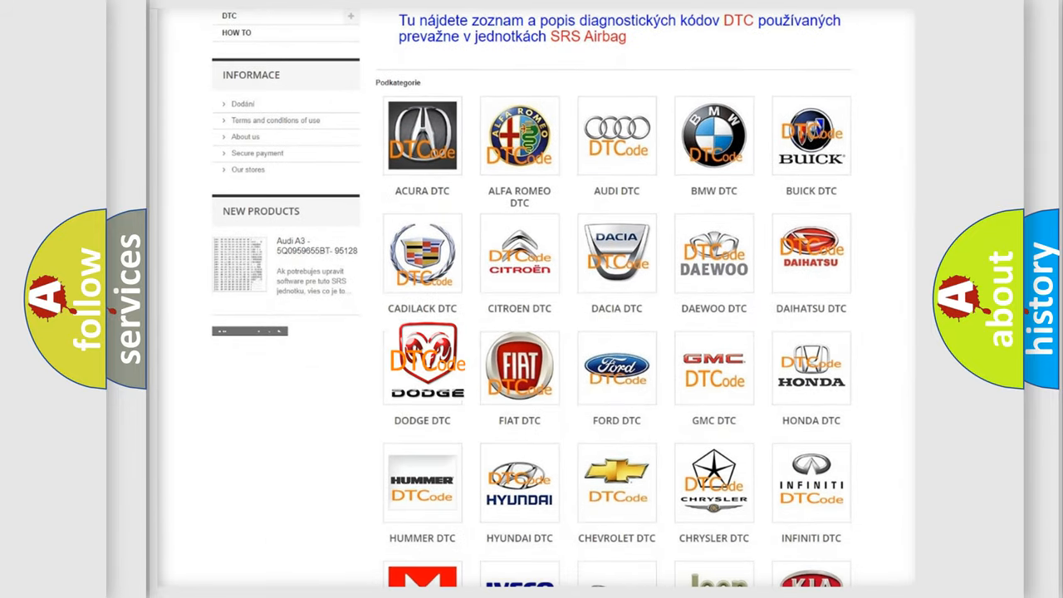
left_click(422, 368)
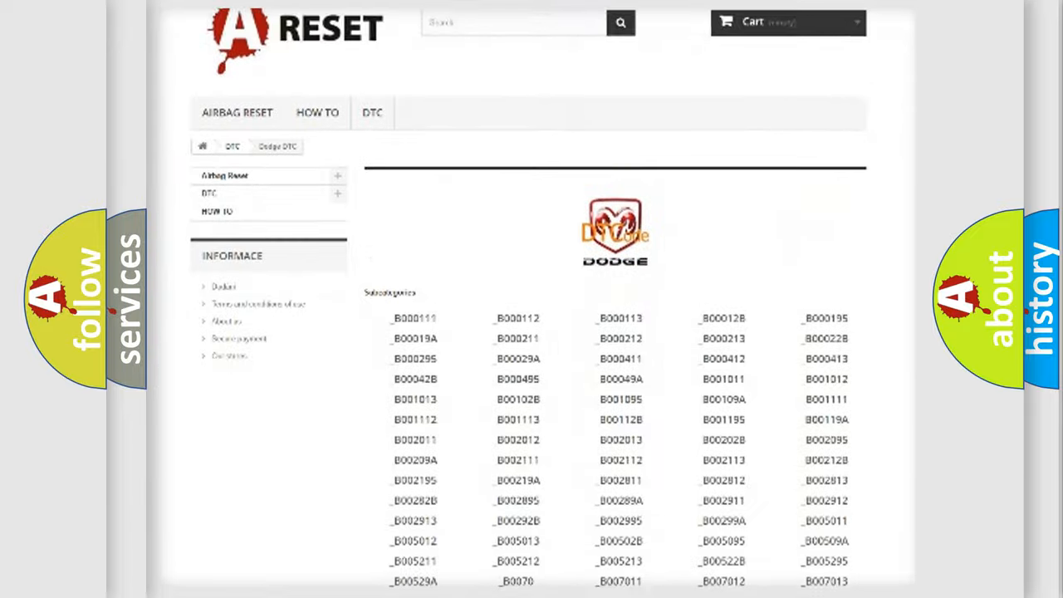
scroll("down", 3)
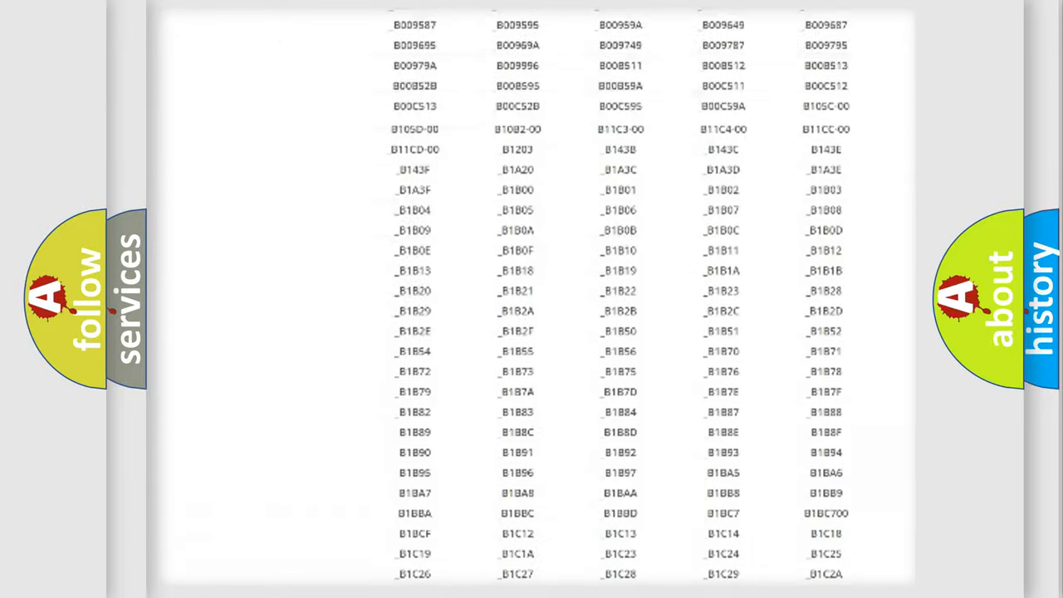
scroll("up", 3)
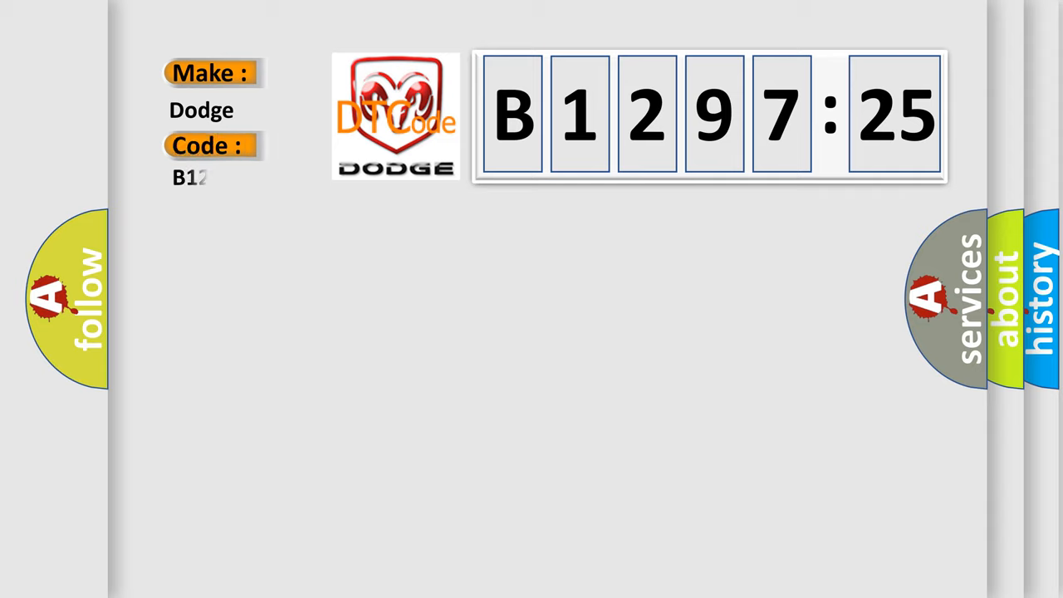
- Complete the Dodge code entry so it reads B1297-25
type("297-25")
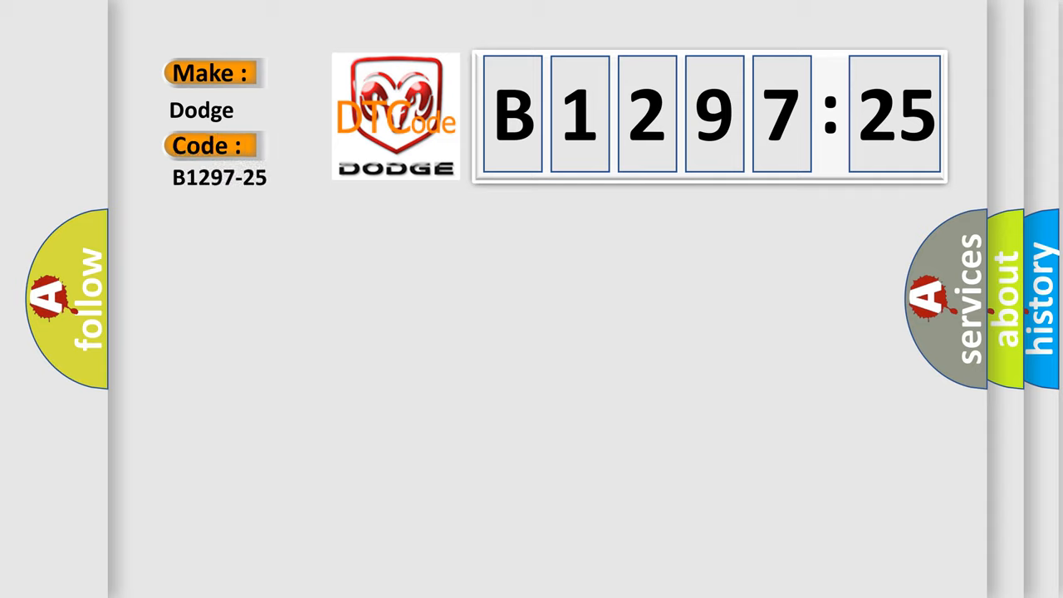